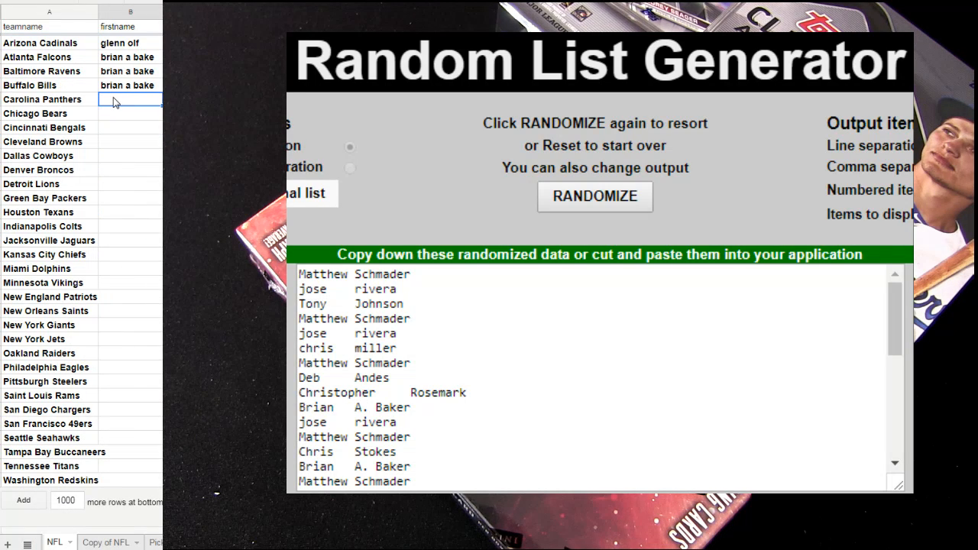
type("eric hill")
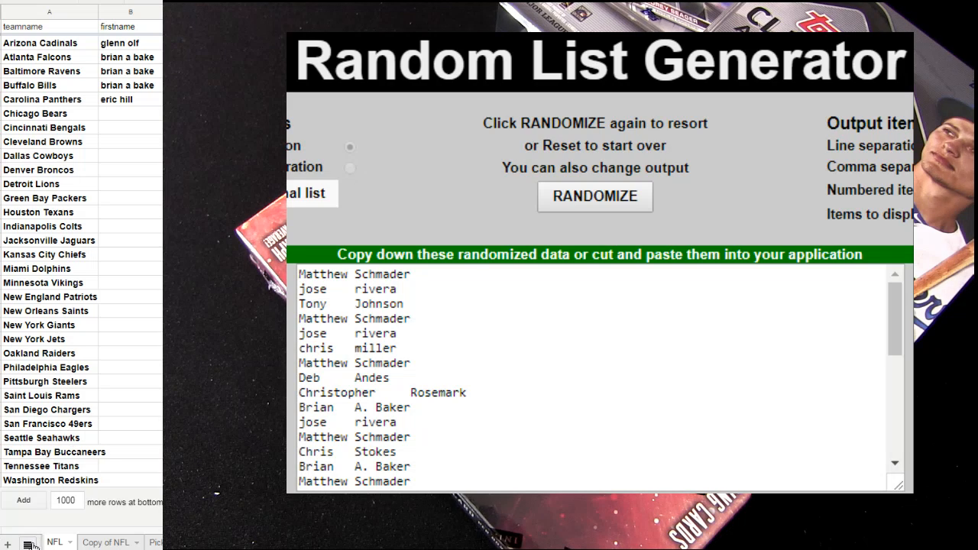
Step: On the Pick a Team sheet, sort all rows A→Z by team name
left_click(30, 543)
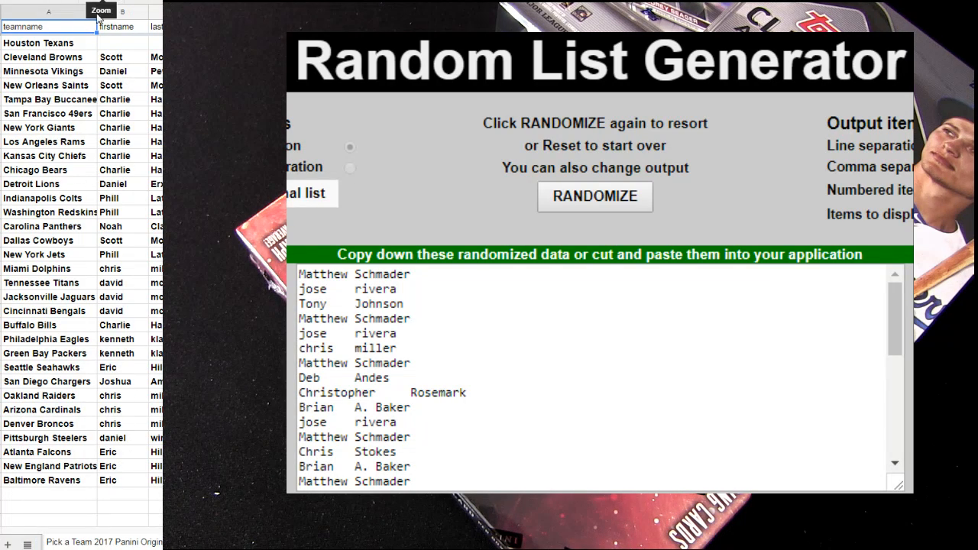
right_click(48, 10)
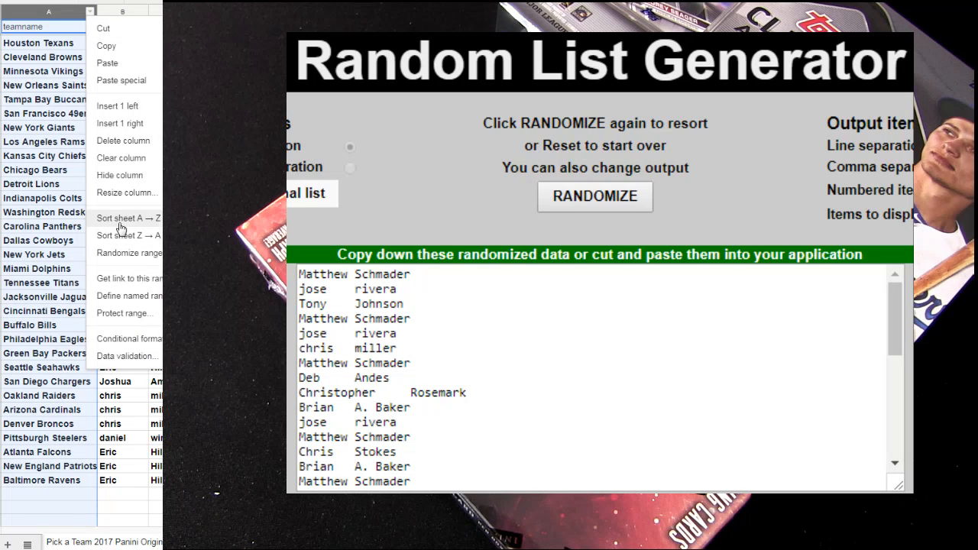
left_click(128, 218)
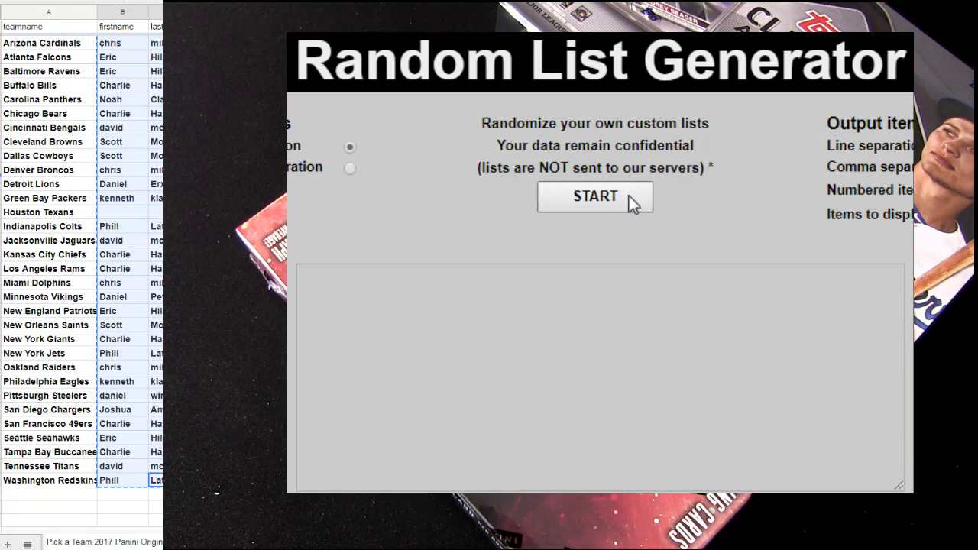
Step: Enter the collector names in Random List Generator and randomize them twice
left_click(594, 196)
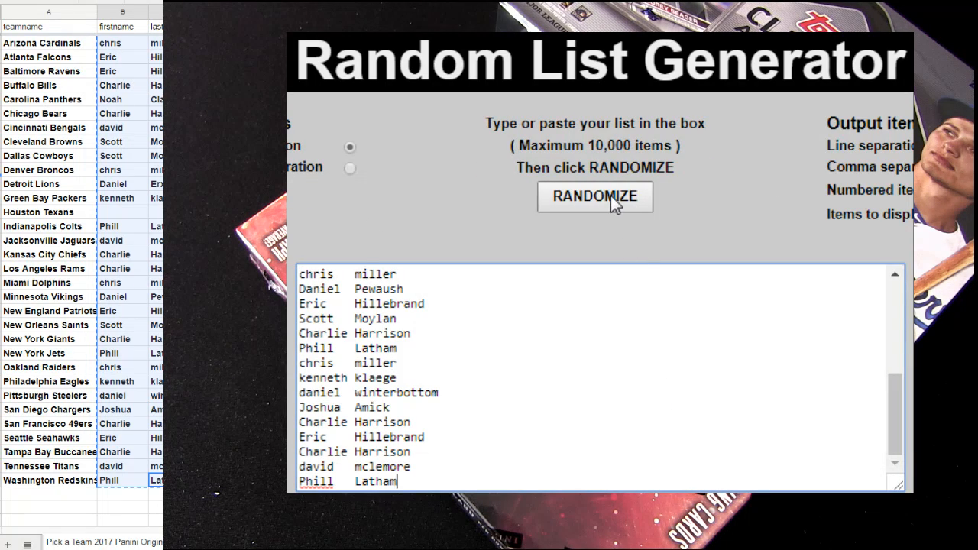
left_click(595, 197)
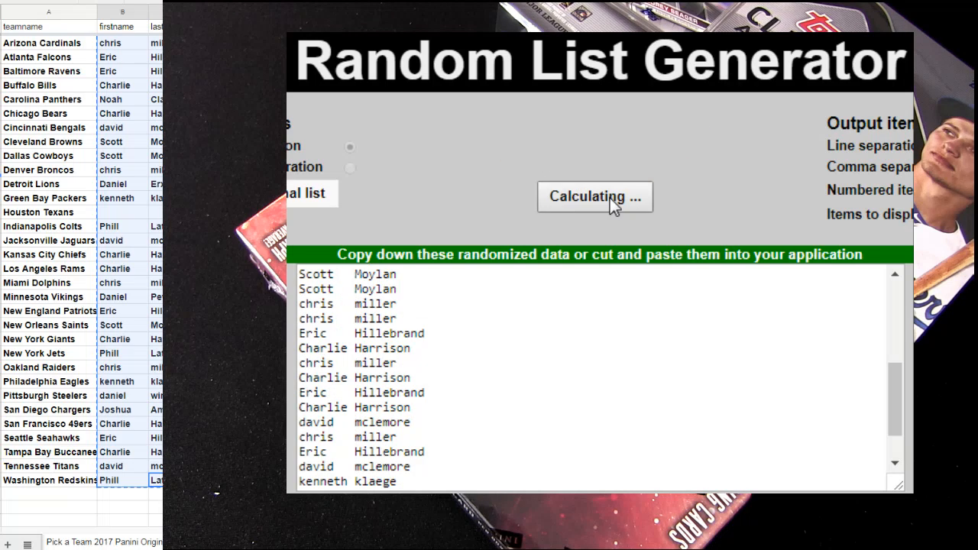
left_click(595, 196)
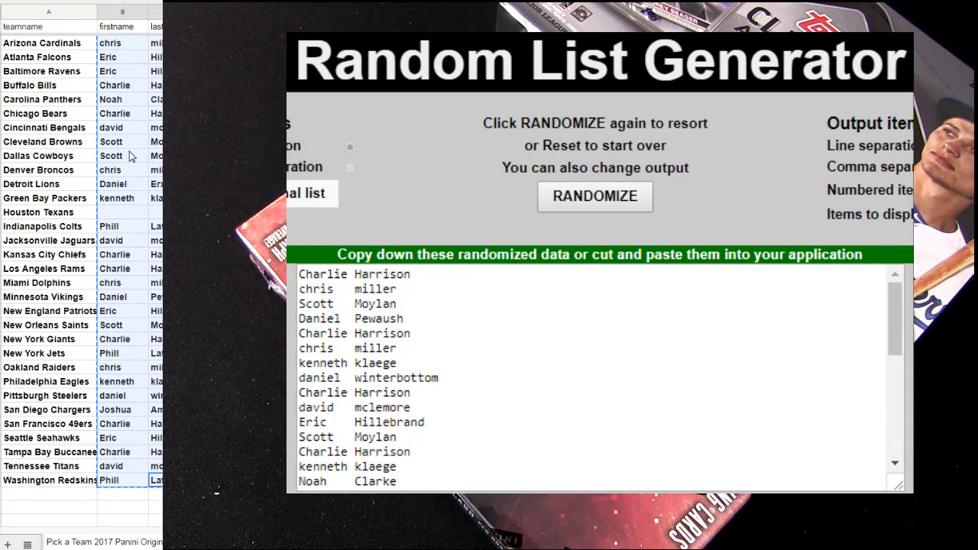
Step: Copy Charlie Harrison's name from the Chicago Bears row
right_click(115, 141)
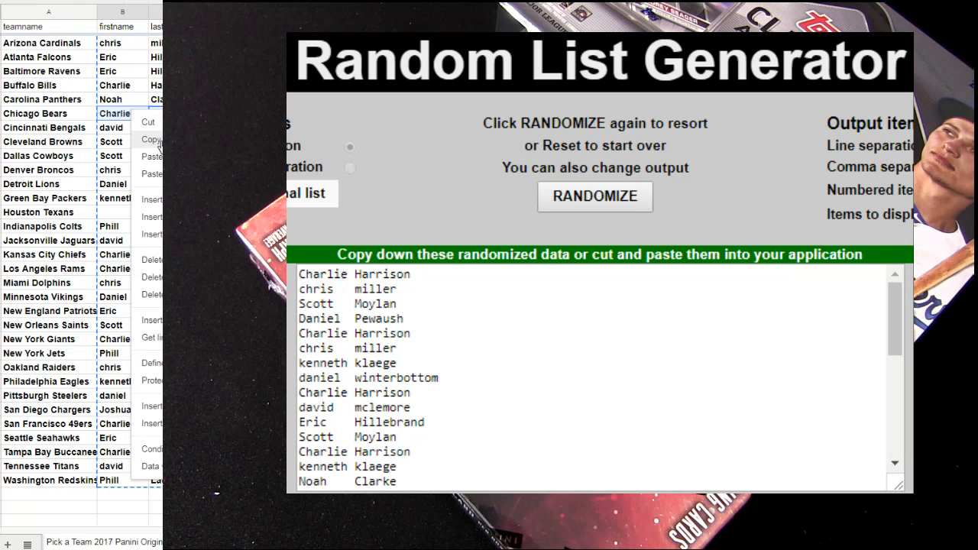
left_click(114, 212)
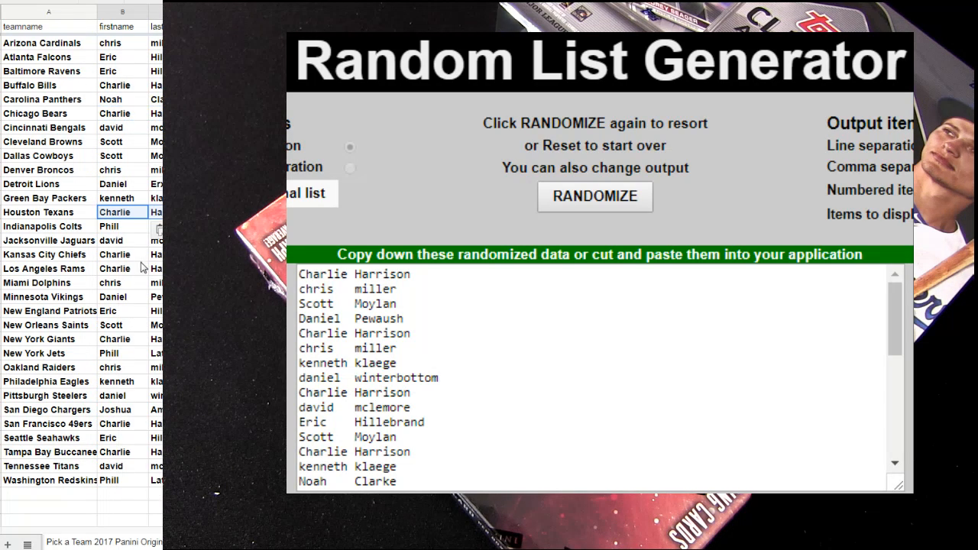